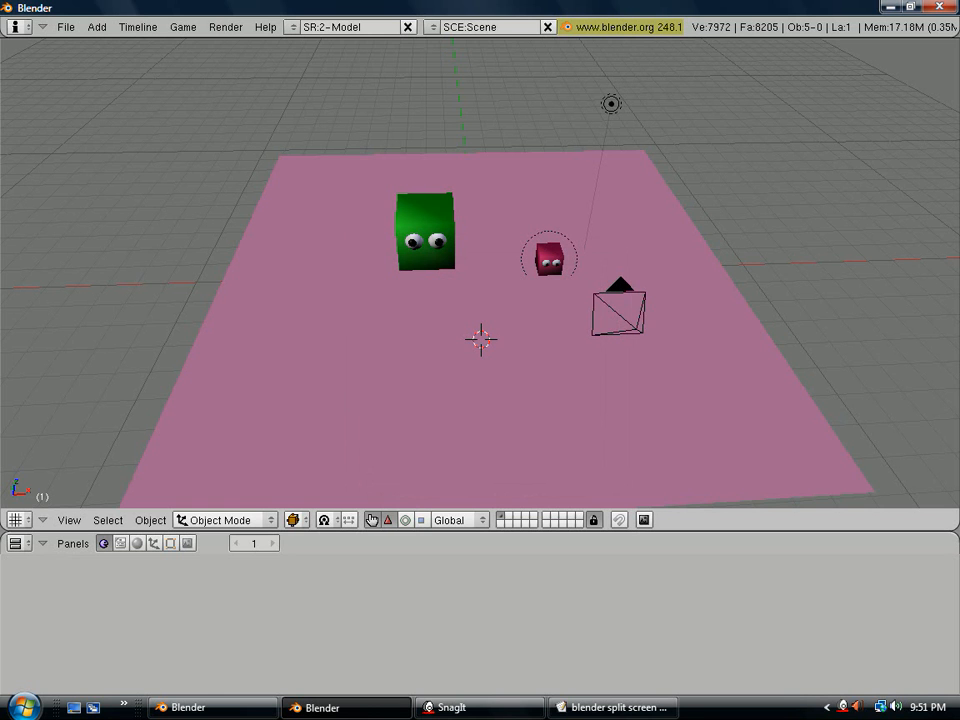
Step: Add a second camera, Camera.001, and move it beside the green cube character
{"action": "left_click", "coordinate": [618, 308]}
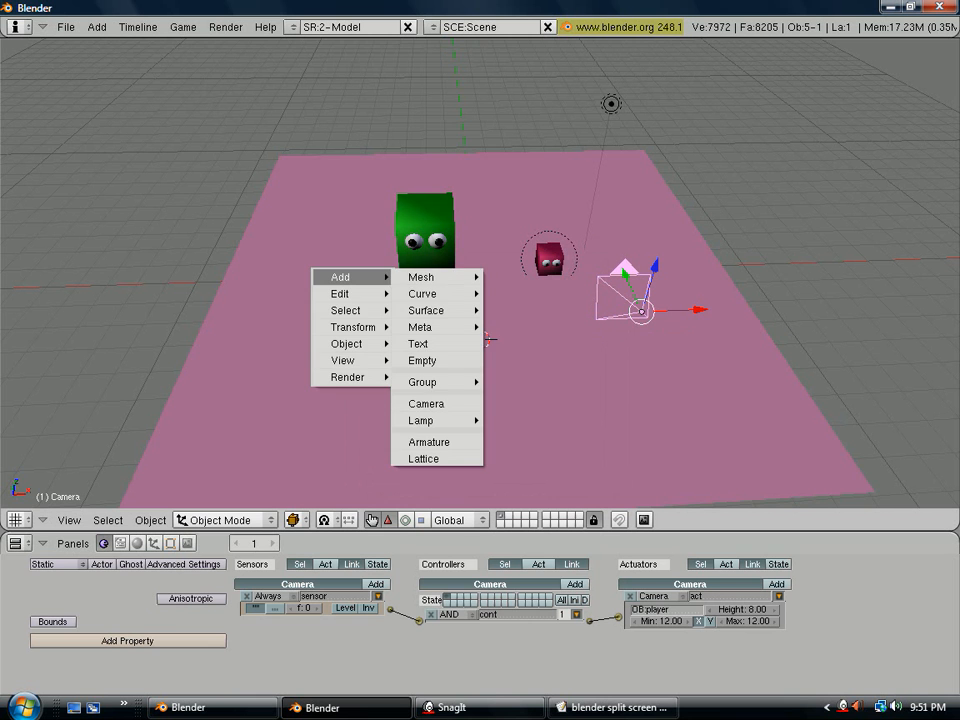
{"action": "left_click", "coordinate": [424, 404]}
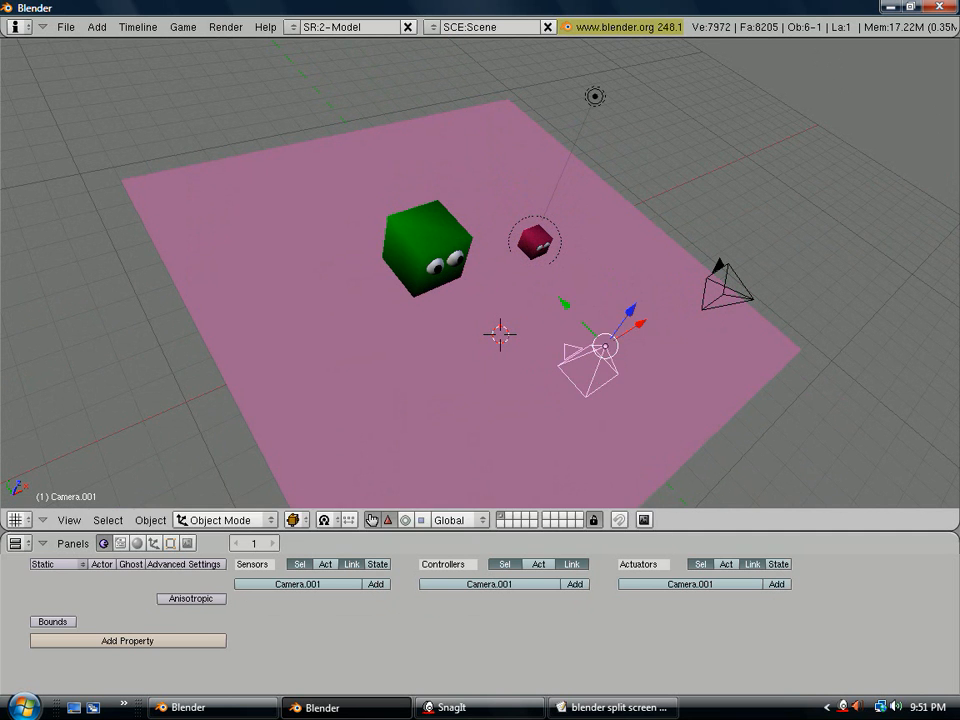
{"action": "left_click_drag", "start_coordinate": [596, 360], "coordinate": [636, 300]}
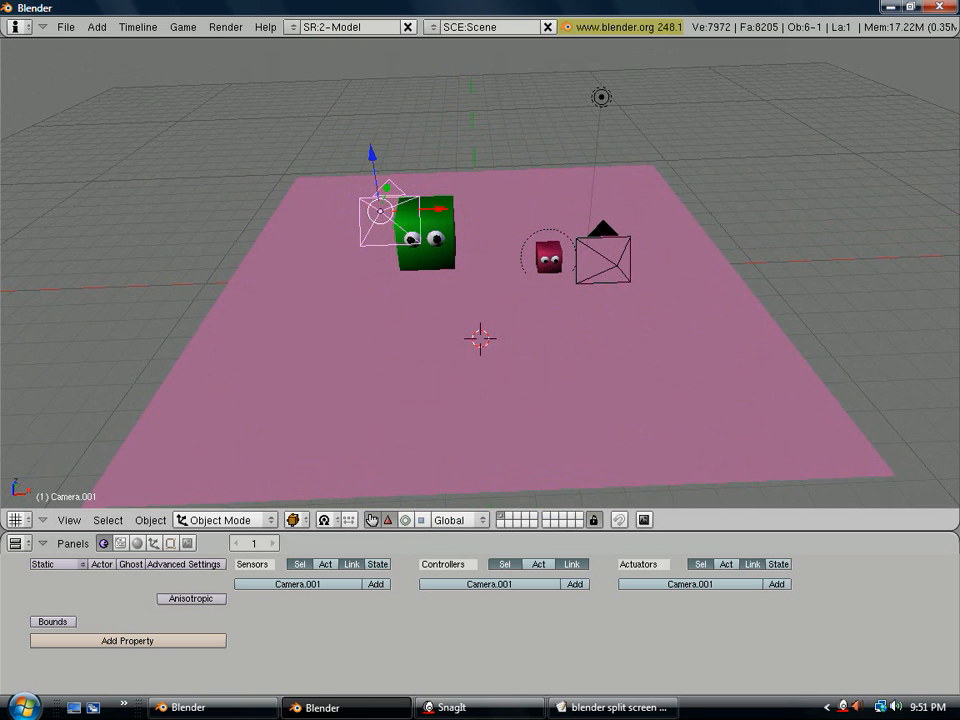
Step: Give Camera.001 an Always sensor, AND controller and a Camera actuator targeting the hammer character
{"action": "left_click", "coordinate": [376, 584]}
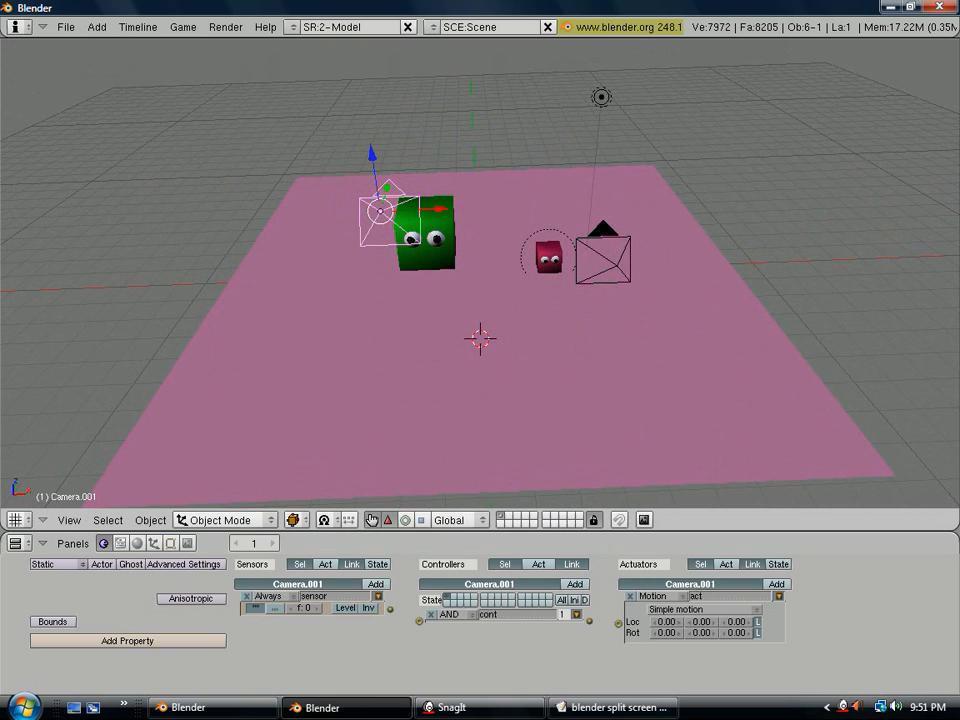
{"action": "left_click", "coordinate": [410, 224]}
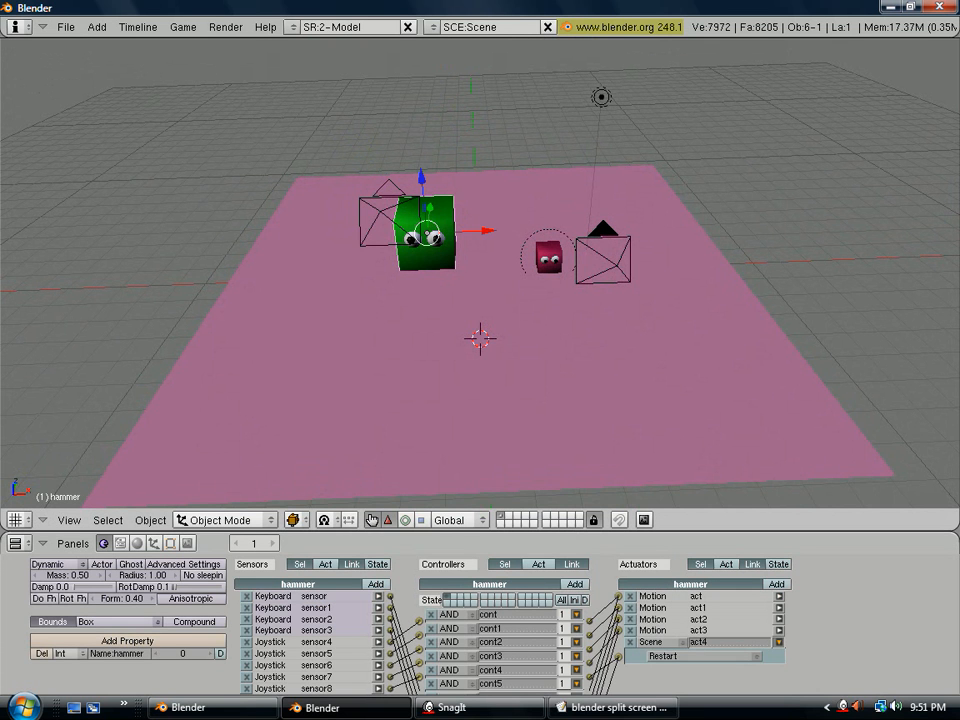
{"action": "left_click", "coordinate": [388, 210]}
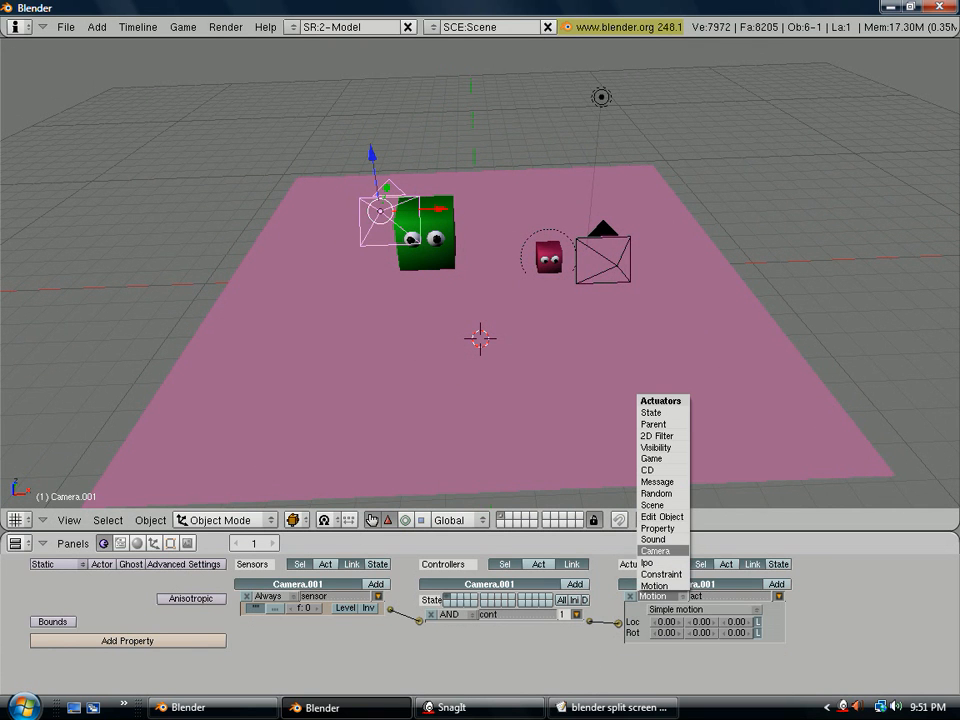
{"action": "left_click", "coordinate": [654, 552]}
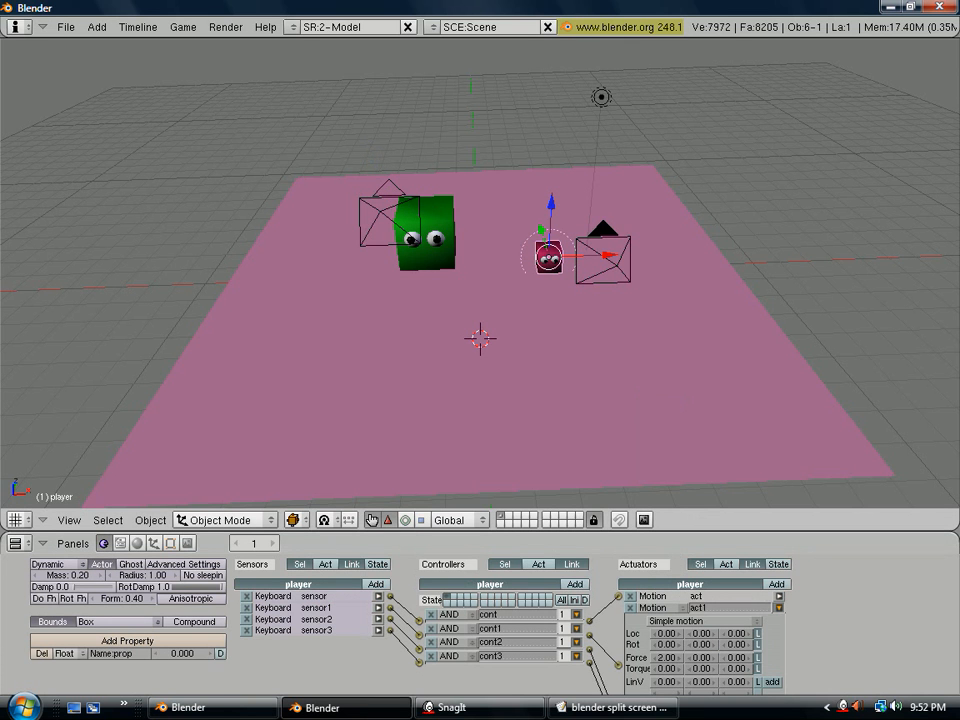
{"action": "left_click", "coordinate": [600, 260]}
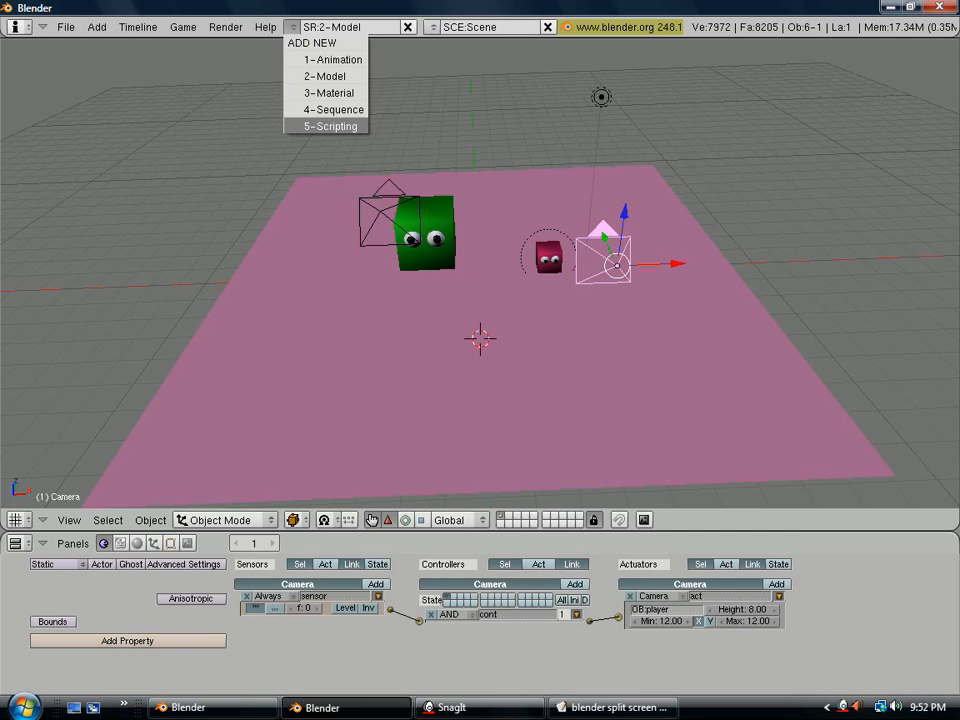
Step: Switch to the 5-Scripting screen layout with the text editor beside the 3D view
{"action": "left_click", "coordinate": [332, 126]}
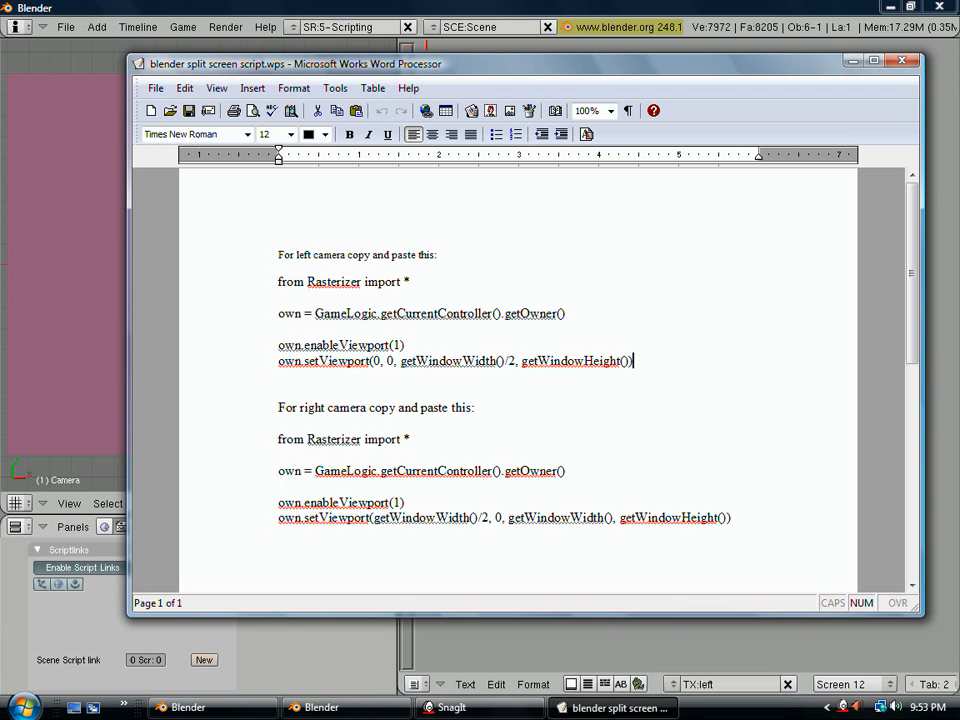
Step: Create a Blender text named 'right' and paste the right-camera viewport script copied from the Works document
{"action": "left_click_drag", "start_coordinate": [280, 280], "coordinate": [632, 360]}
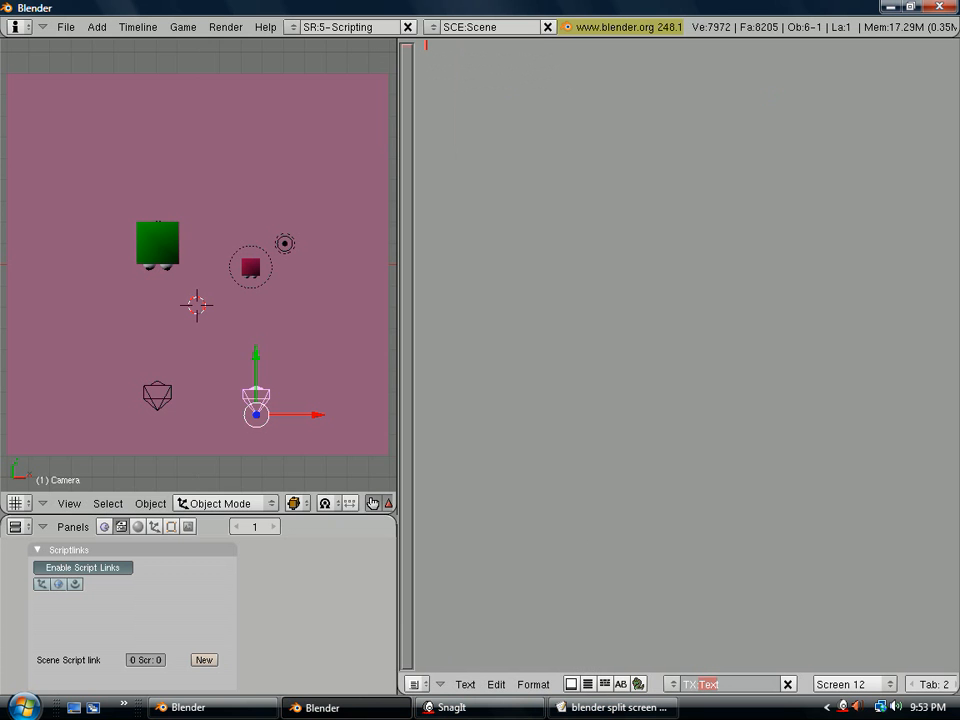
{"action": "type", "text": "right"}
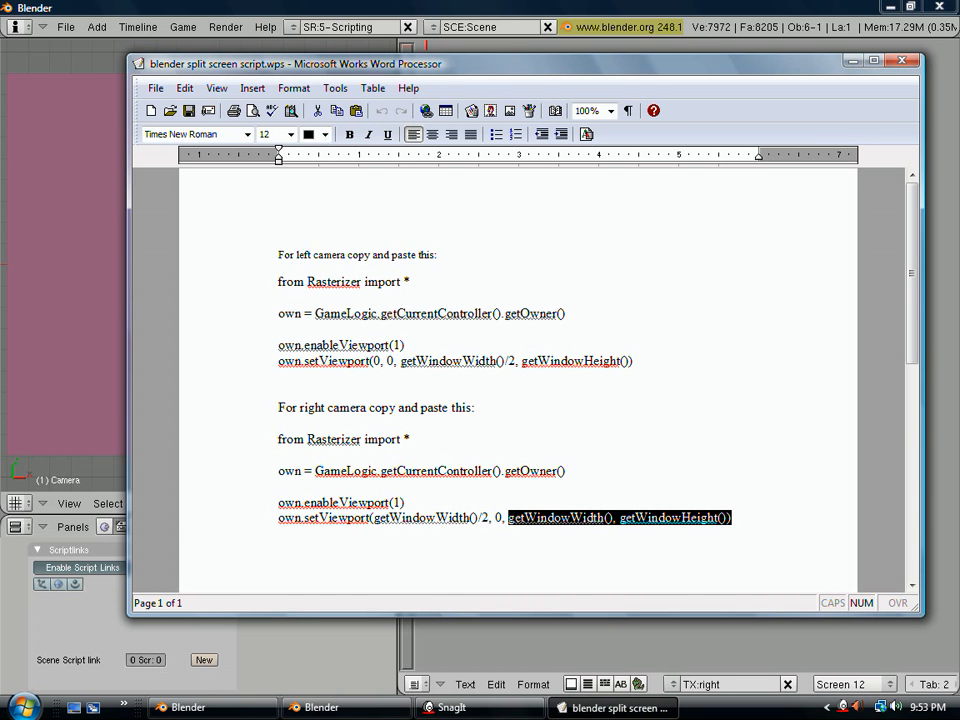
{"action": "left_click_drag", "start_coordinate": [732, 516], "coordinate": [280, 440]}
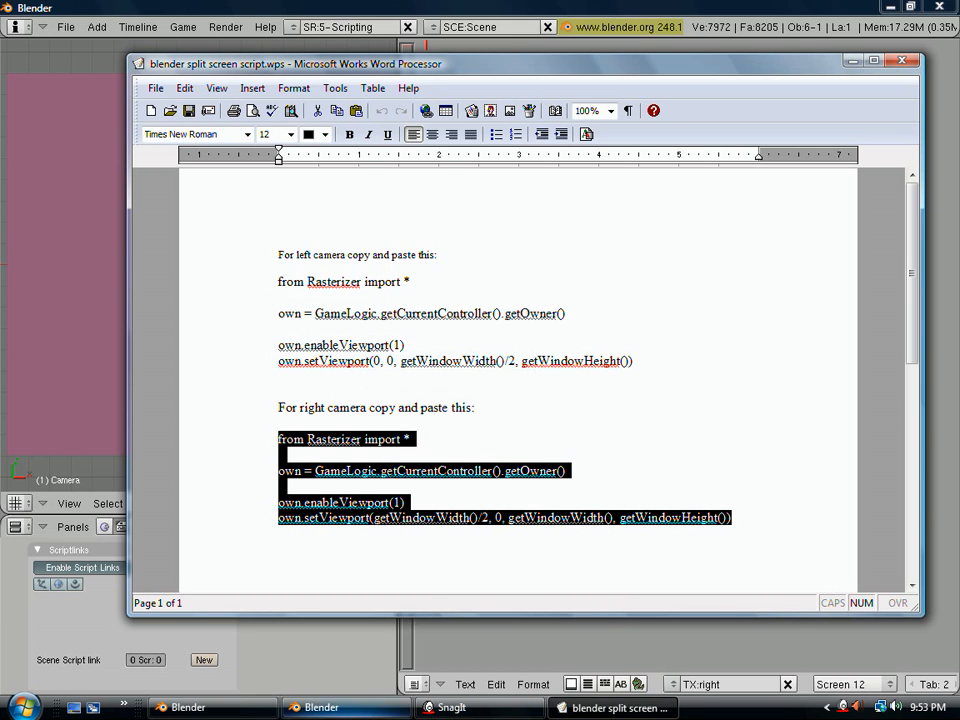
{"action": "left_click", "coordinate": [464, 684]}
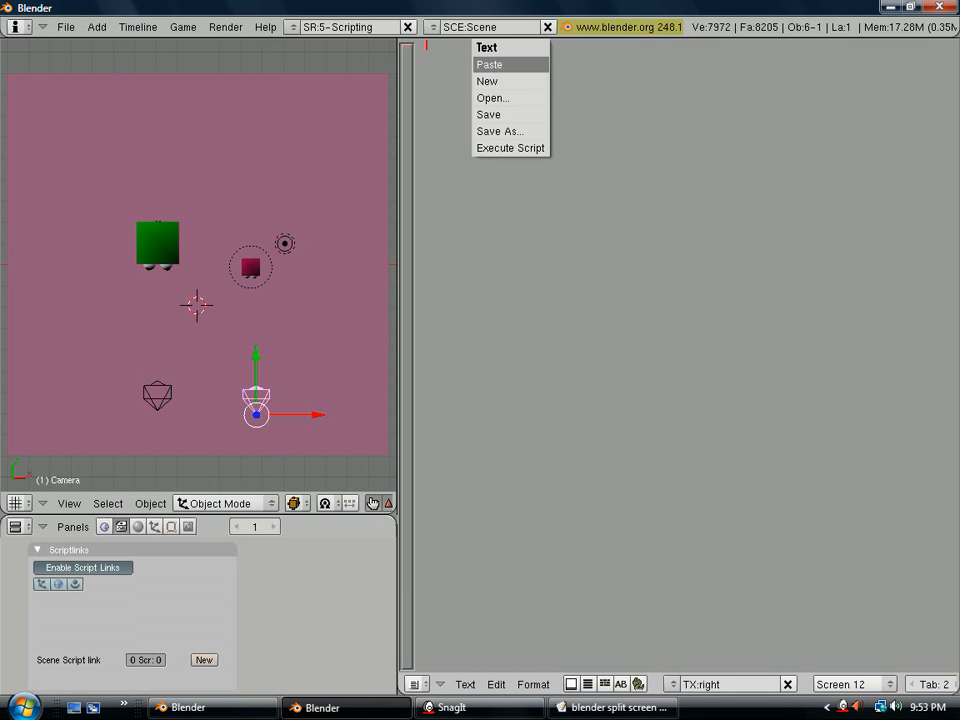
{"action": "left_click", "coordinate": [490, 64]}
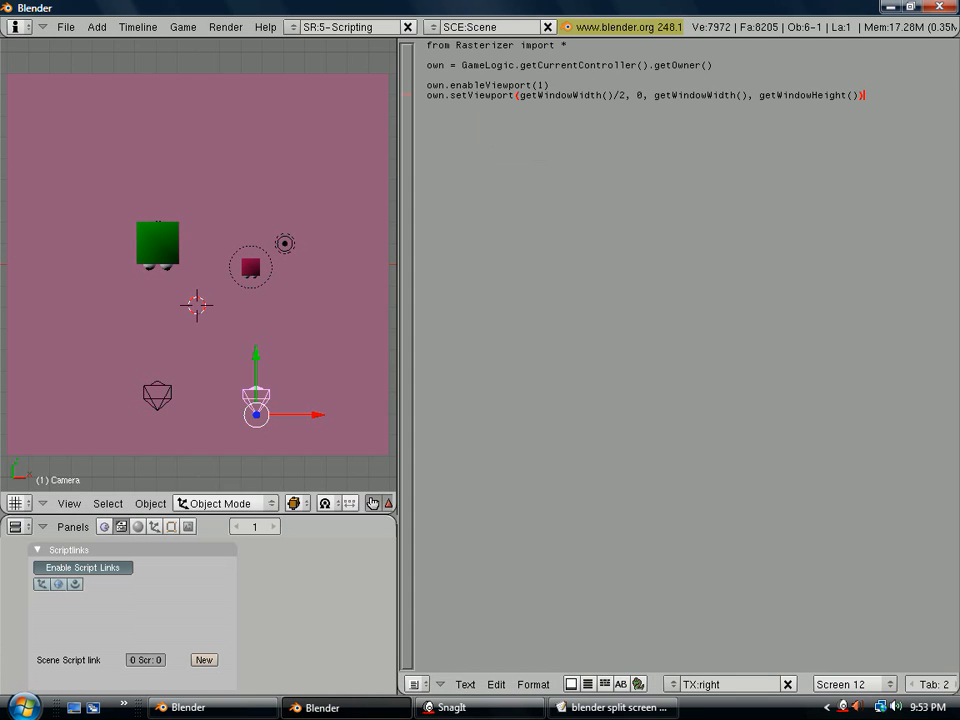
Step: Return to the 2-Model screen layout
{"action": "left_click", "coordinate": [344, 26]}
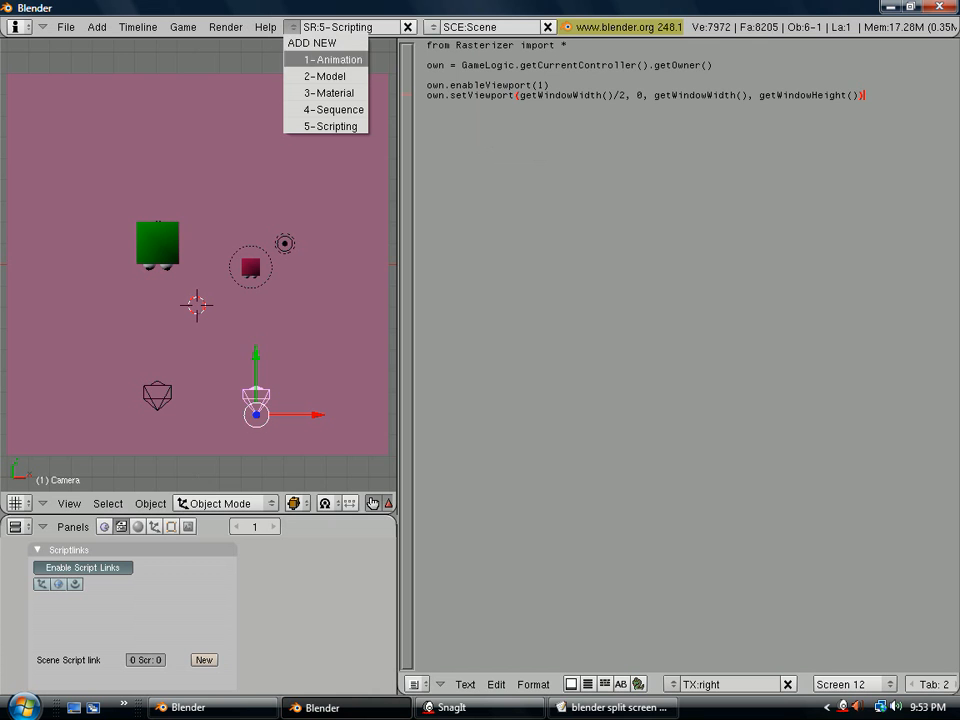
{"action": "mouse_move", "coordinate": [324, 76]}
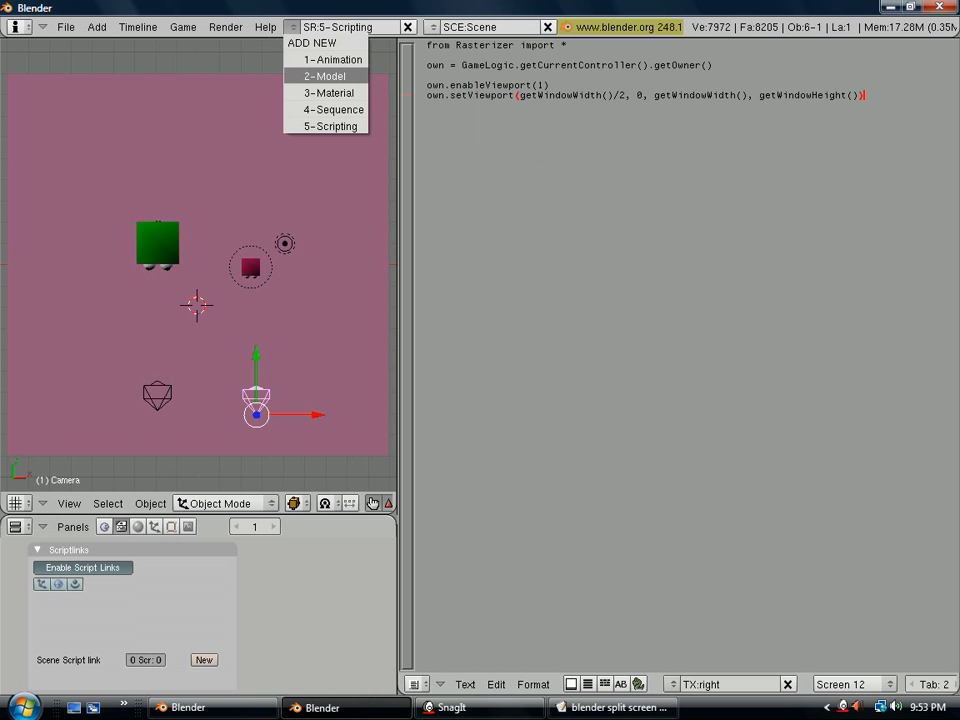
{"action": "left_click", "coordinate": [324, 76]}
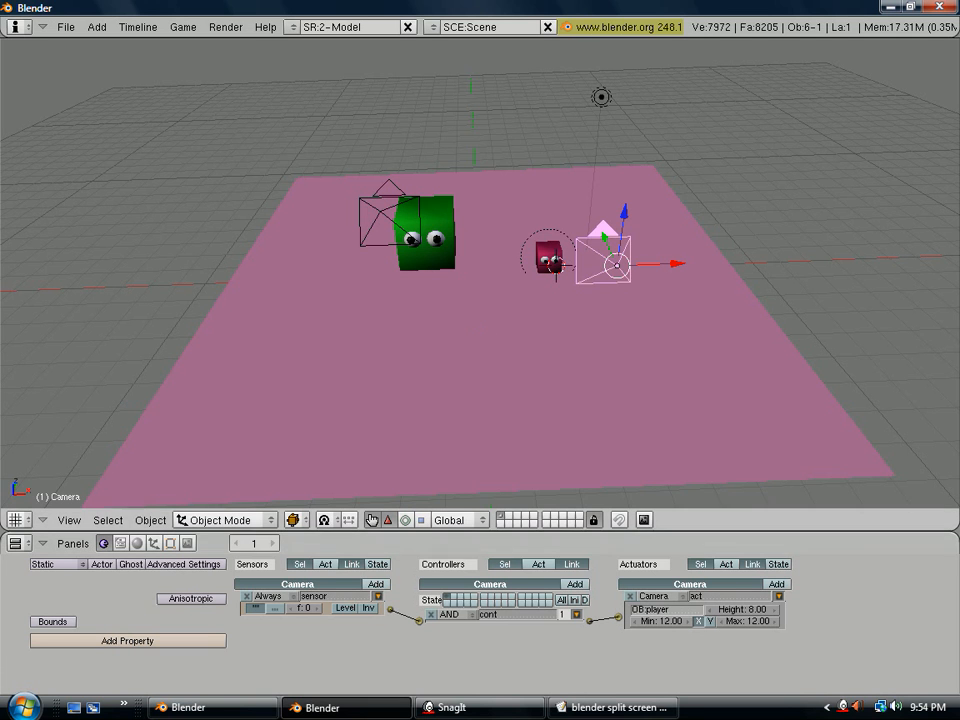
{"action": "mouse_move", "coordinate": [376, 584]}
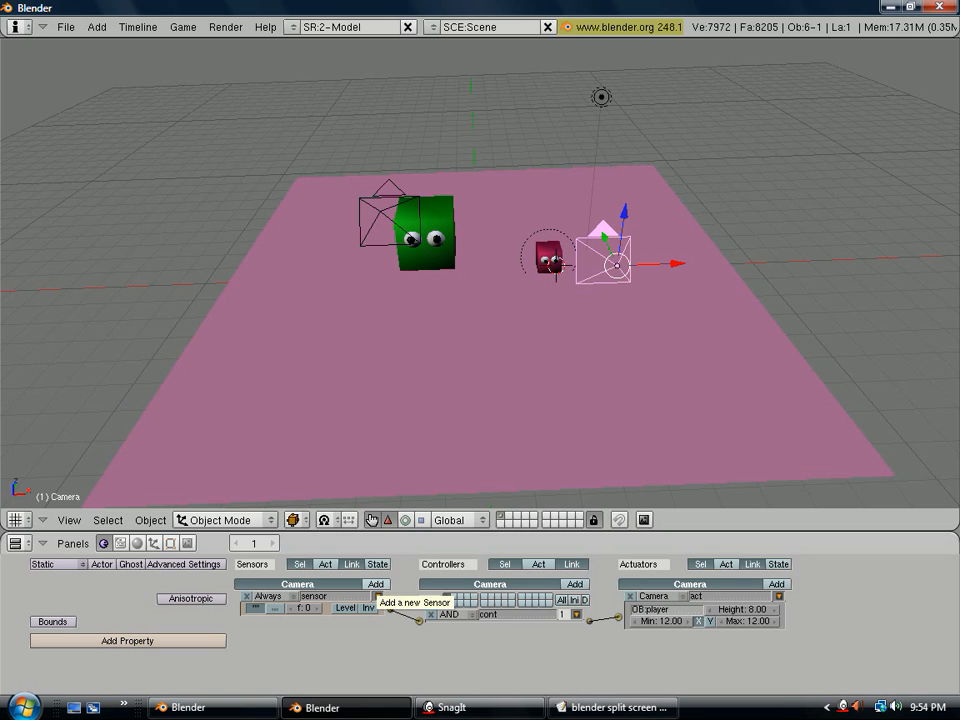
Step: Give Camera a second Always sensor and a Python controller running the 'right' script
{"action": "left_click", "coordinate": [376, 584]}
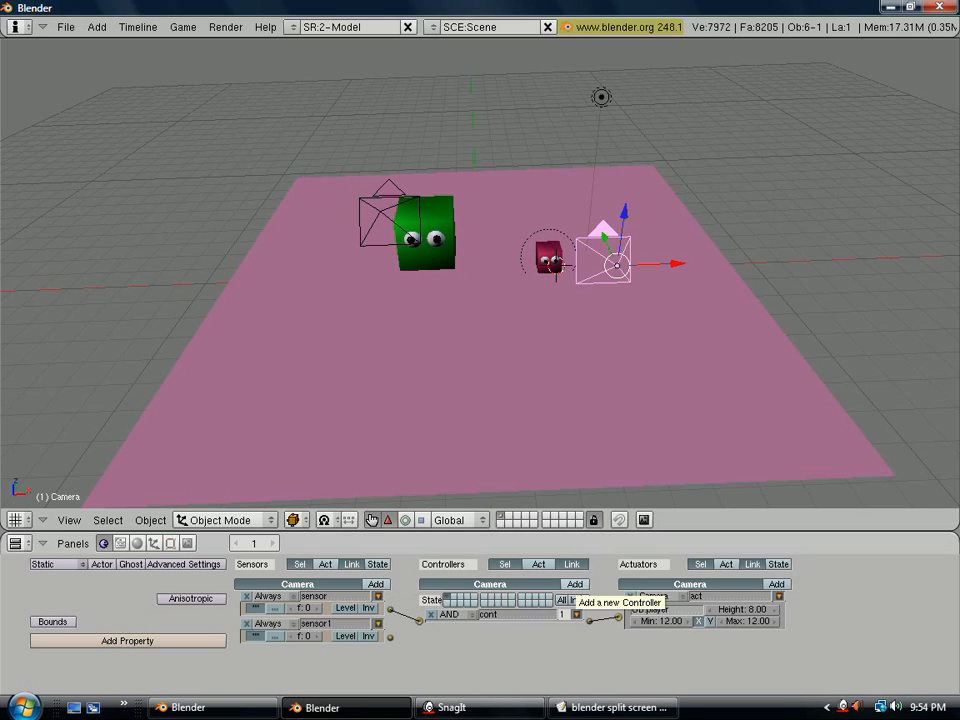
{"action": "left_click", "coordinate": [576, 584]}
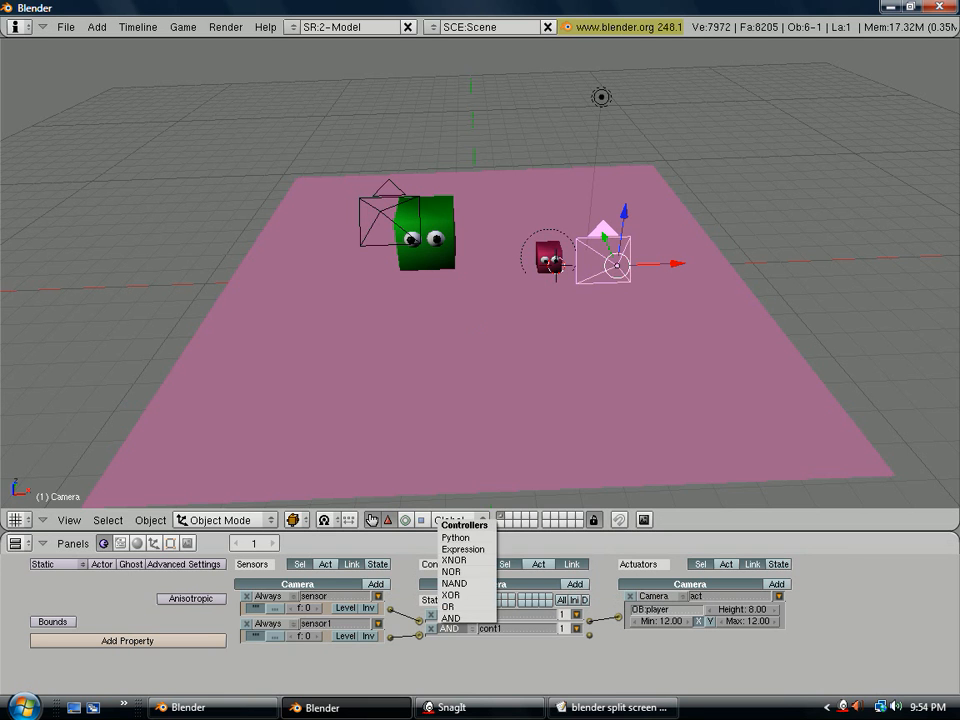
{"action": "left_click", "coordinate": [456, 538]}
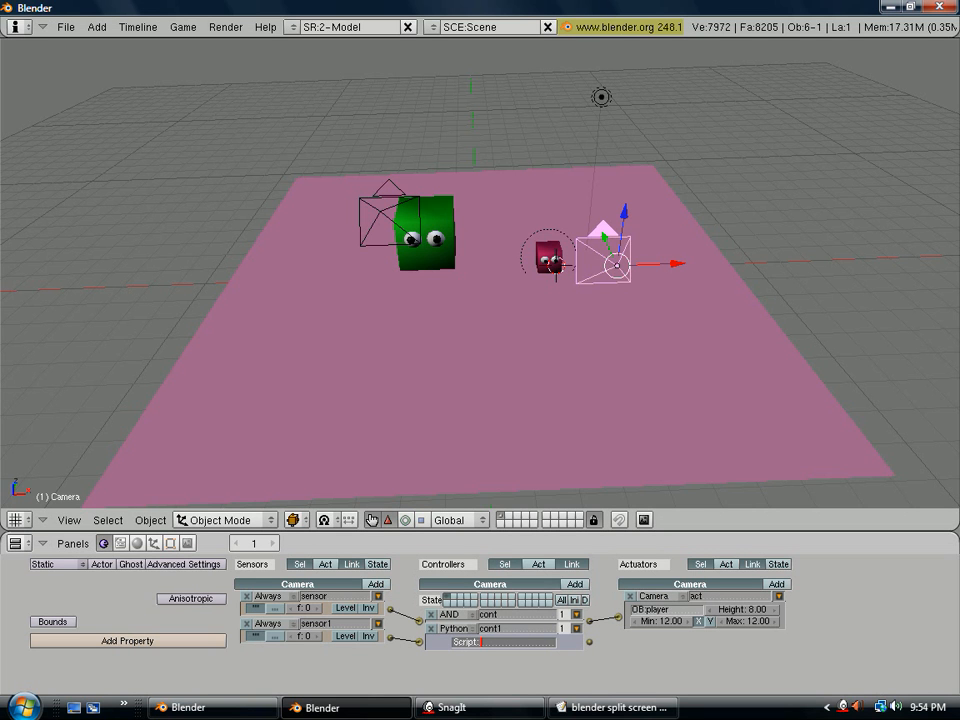
{"action": "type", "text": "right"}
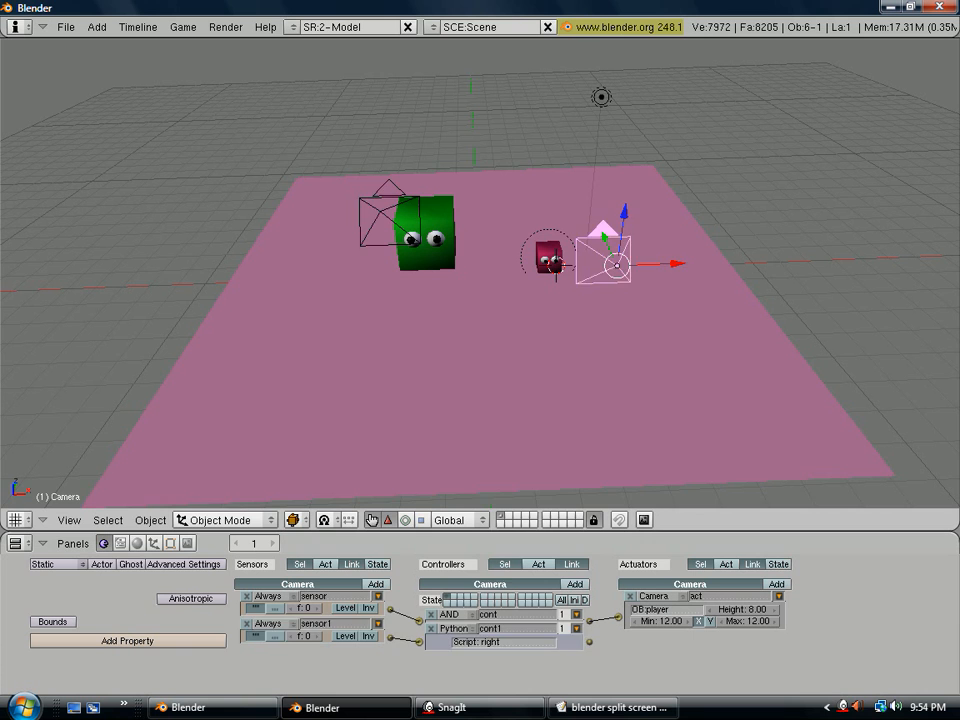
{"action": "left_click", "coordinate": [400, 230]}
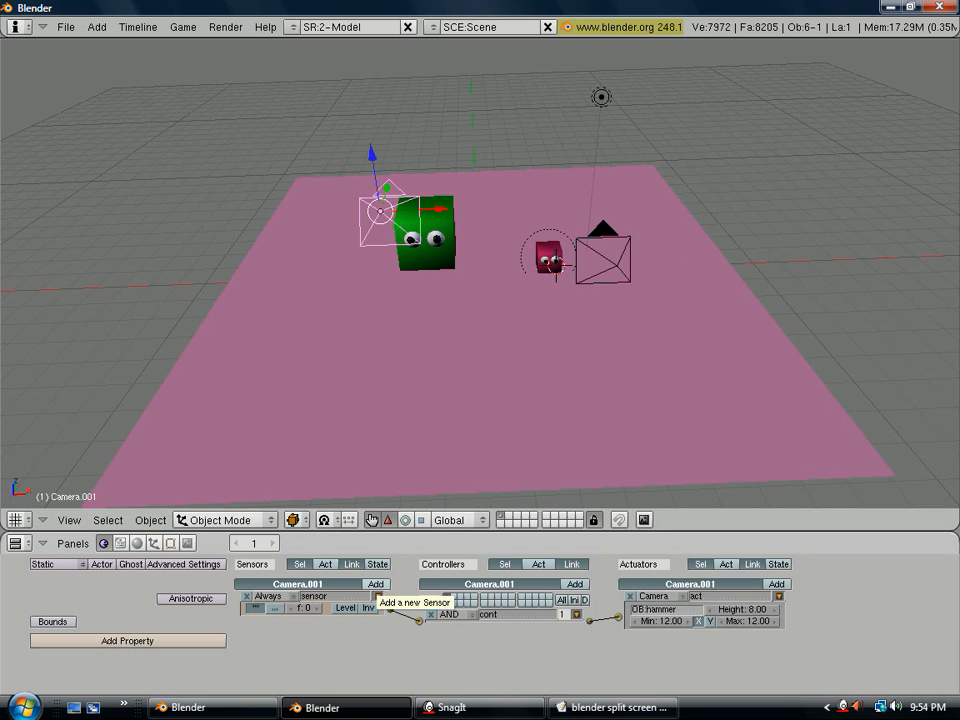
Step: Add a second sensor and controller to Camera.001 for a Python controller running the 'left' script
{"action": "left_click", "coordinate": [376, 584]}
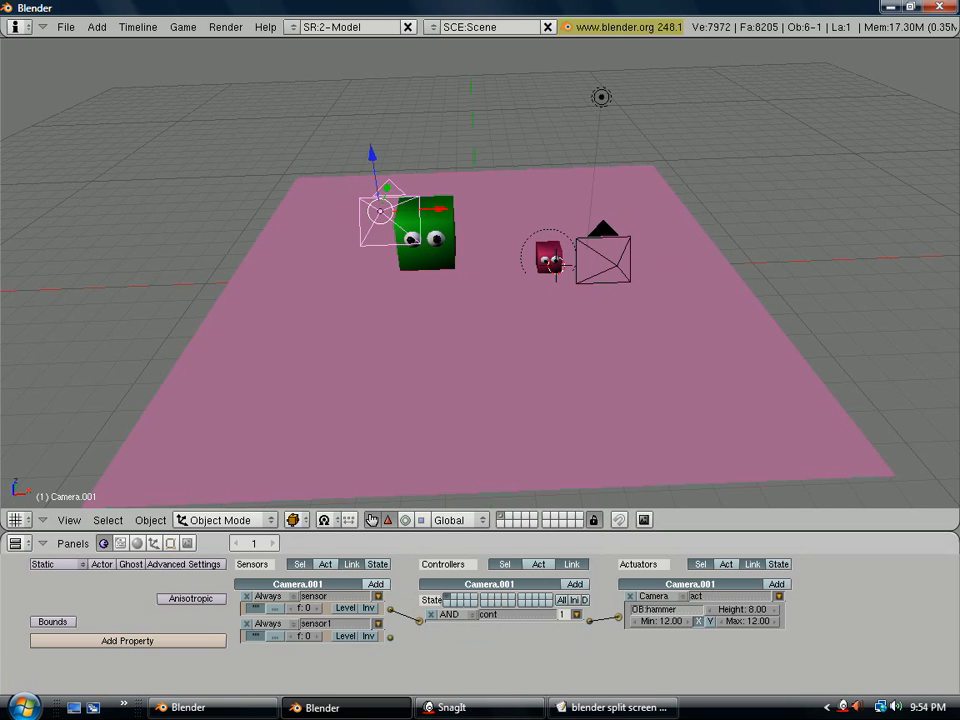
{"action": "left_click", "coordinate": [574, 584]}
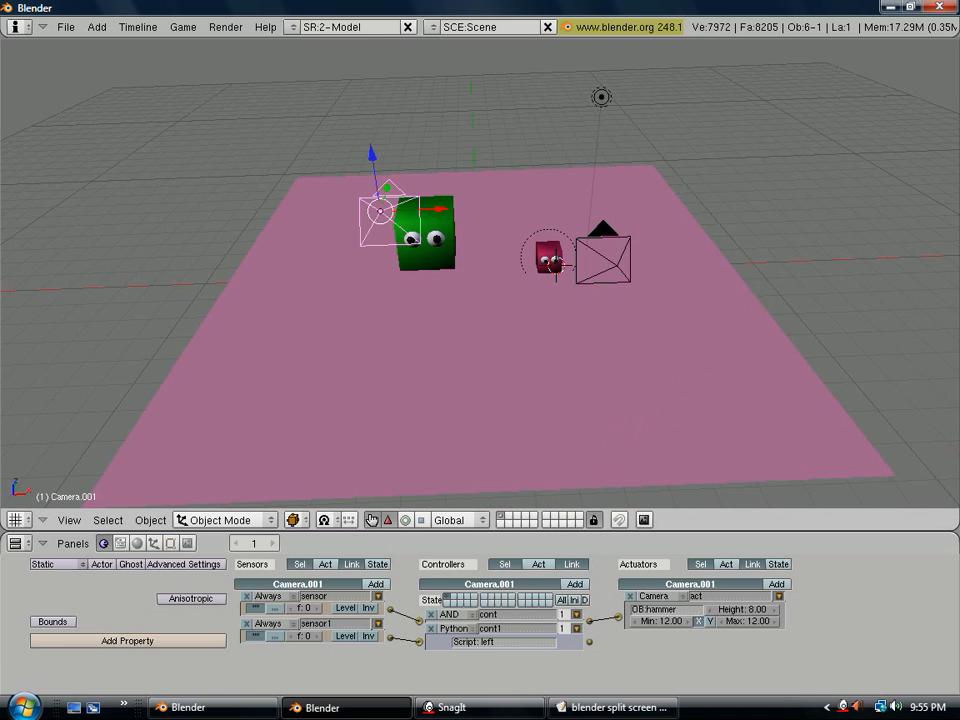
Step: Look through the active camera via View > Camera, framing both characters
{"action": "left_click", "coordinate": [68, 520]}
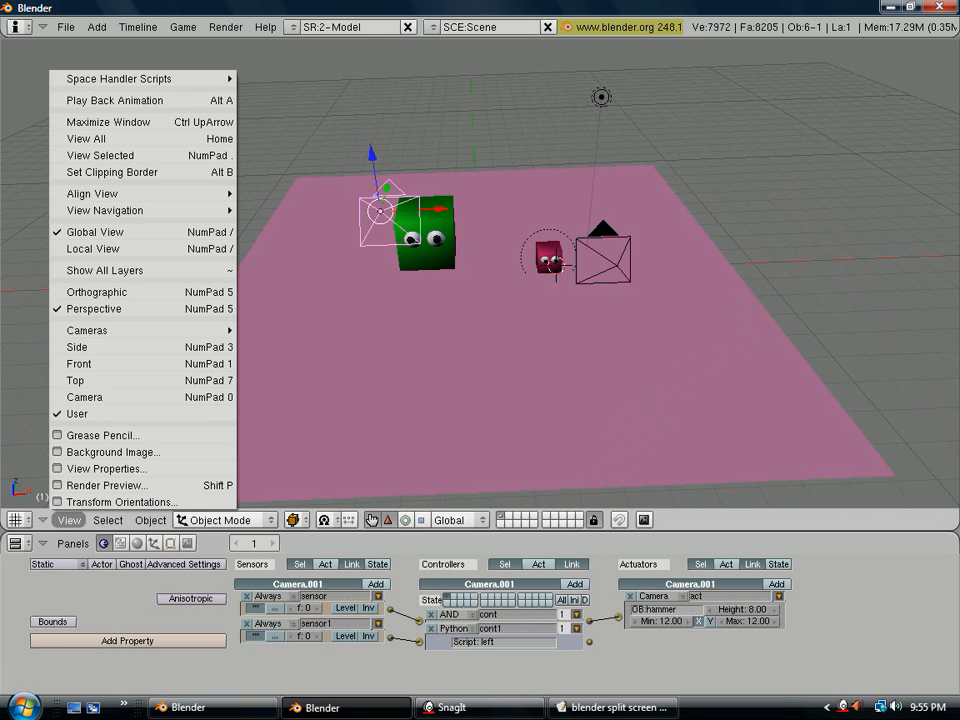
{"action": "mouse_move", "coordinate": [76, 412]}
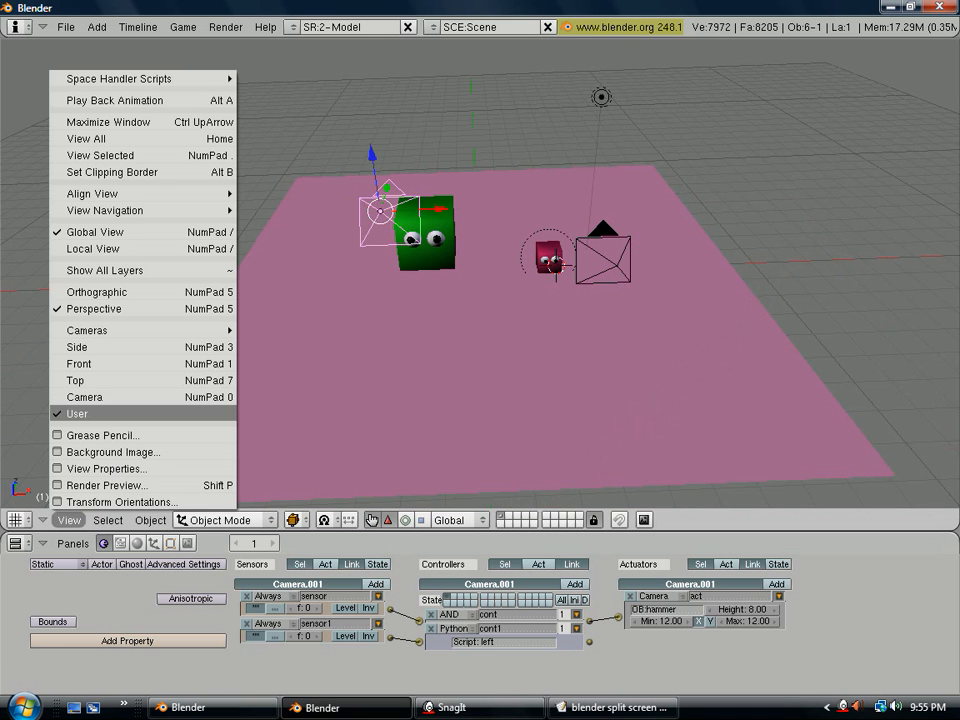
{"action": "mouse_move", "coordinate": [84, 396]}
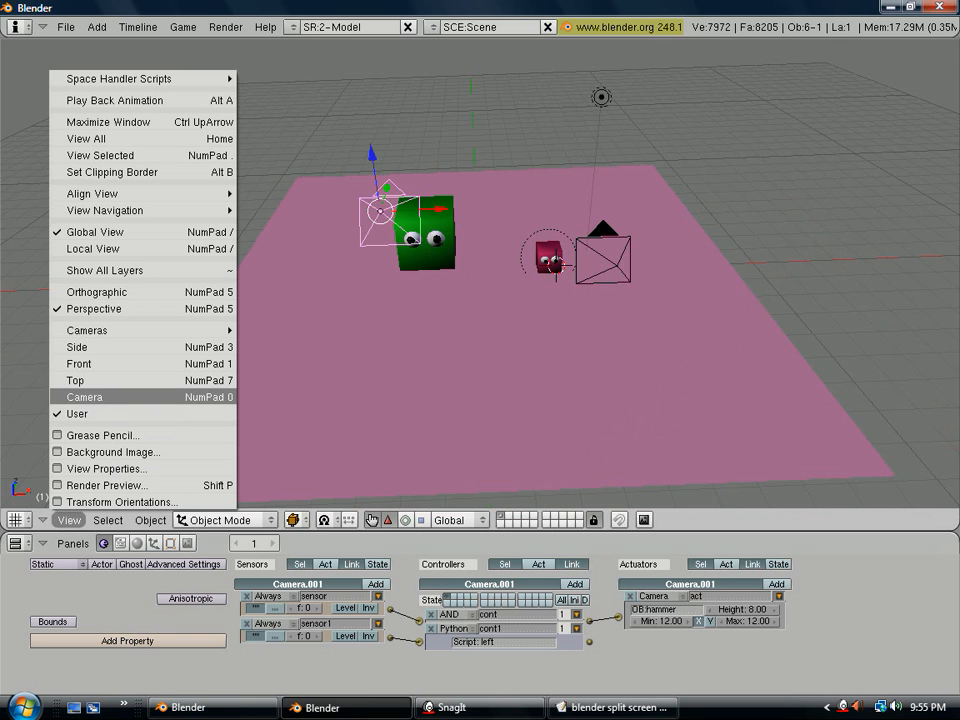
{"action": "left_click", "coordinate": [84, 396]}
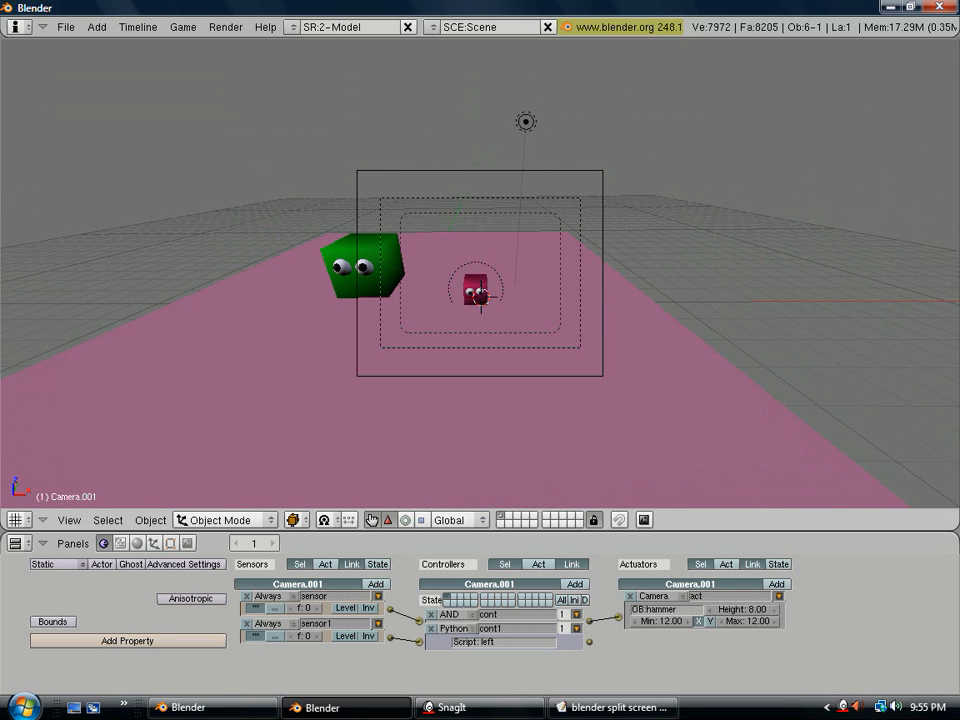